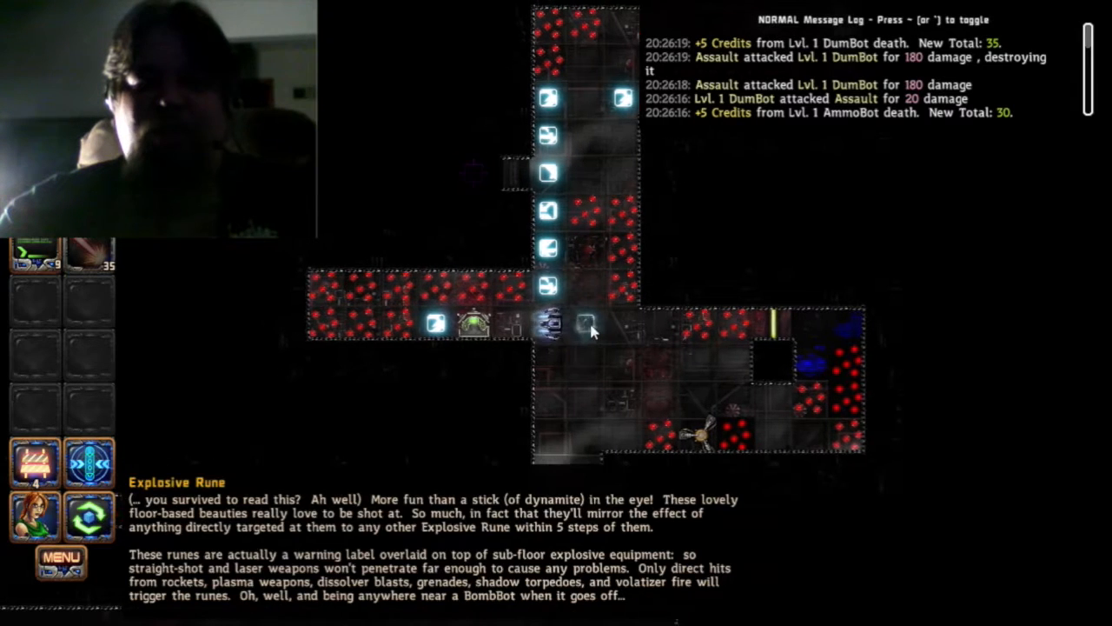
- Hack the unknown terminal and confirm the hack
{"action": "left_click", "coordinate": [586, 323]}
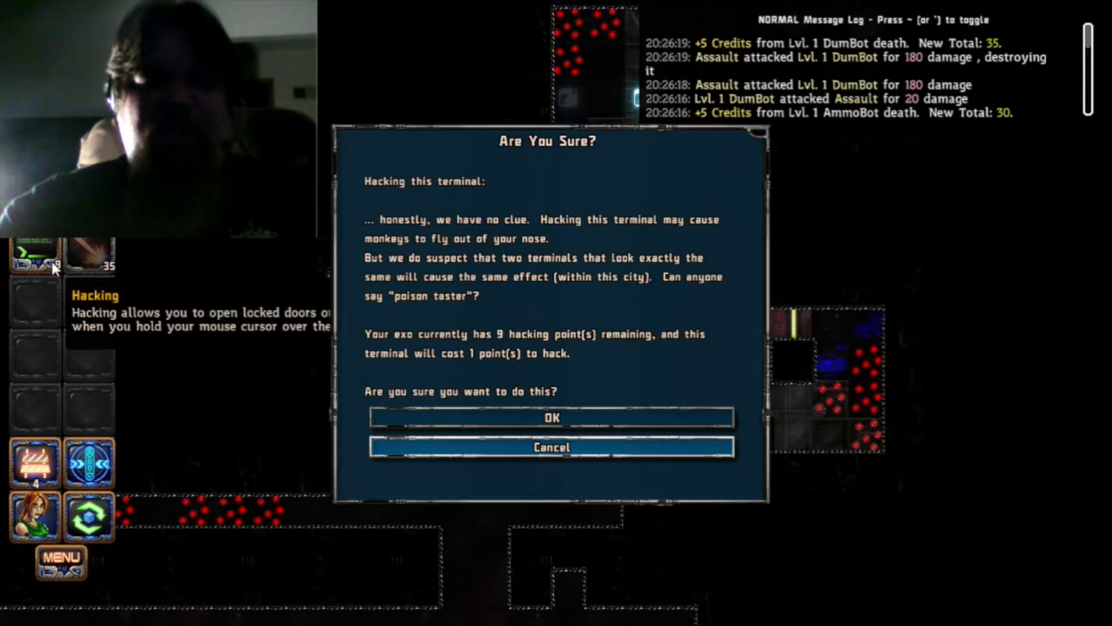
{"action": "left_click", "coordinate": [551, 418]}
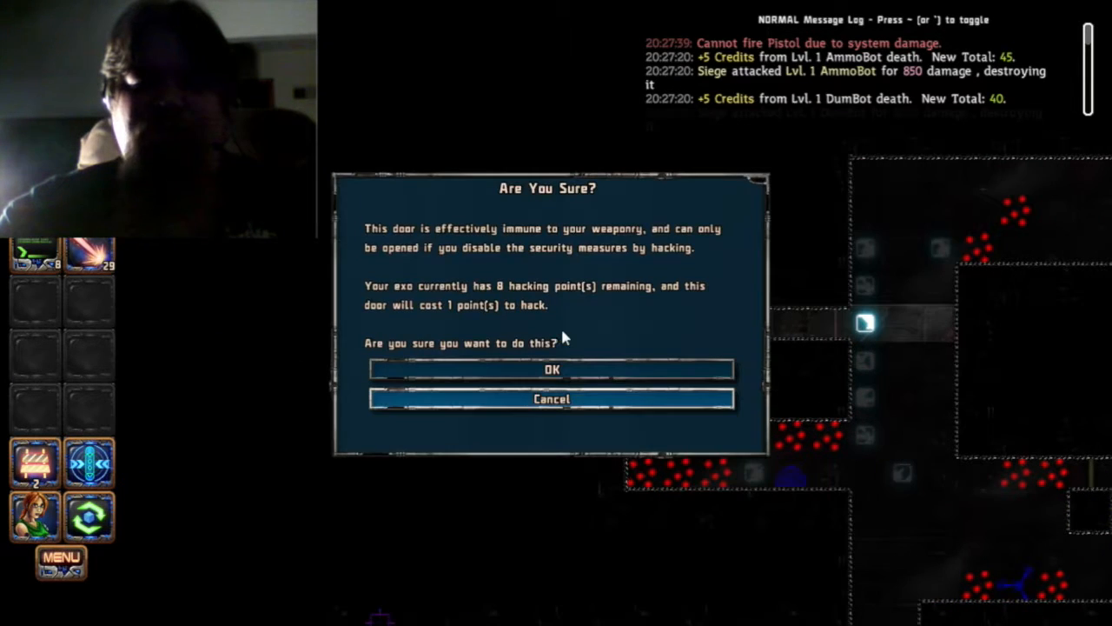
- Hack open the locked security door and advance the exo along the corridor
{"action": "left_click", "coordinate": [551, 369]}
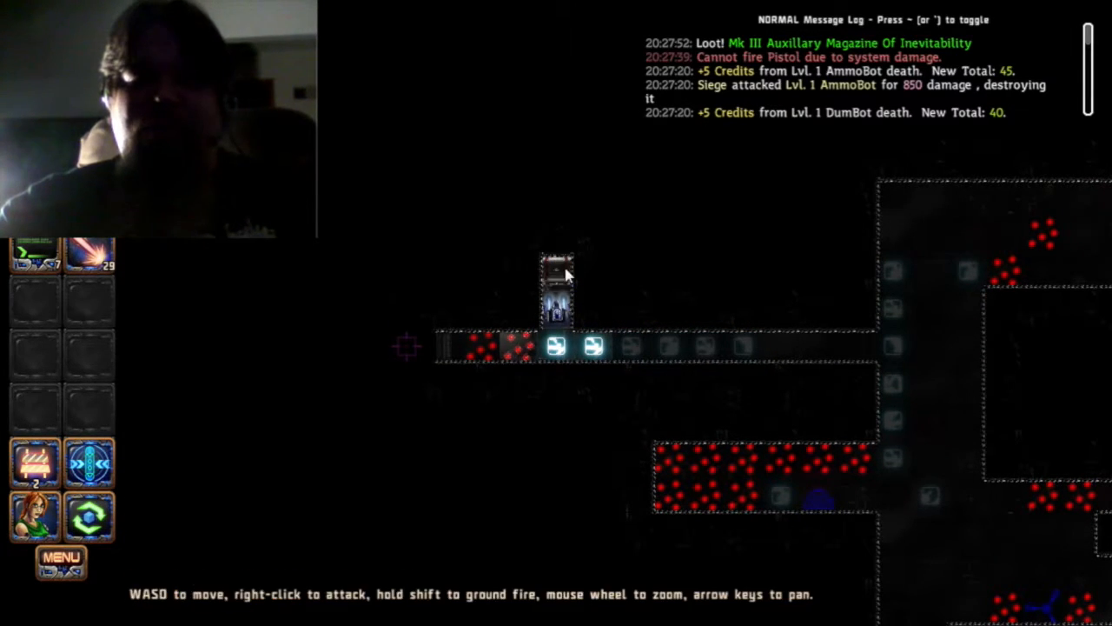
{"action": "left_click", "coordinate": [556, 269]}
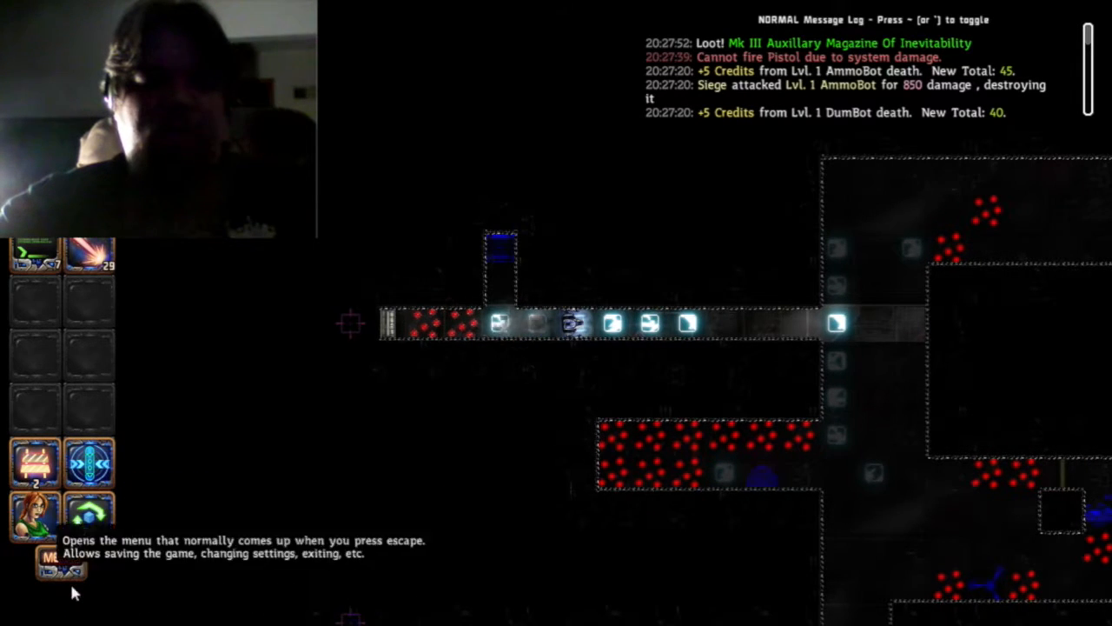
{"action": "mouse_move", "coordinate": [595, 361]}
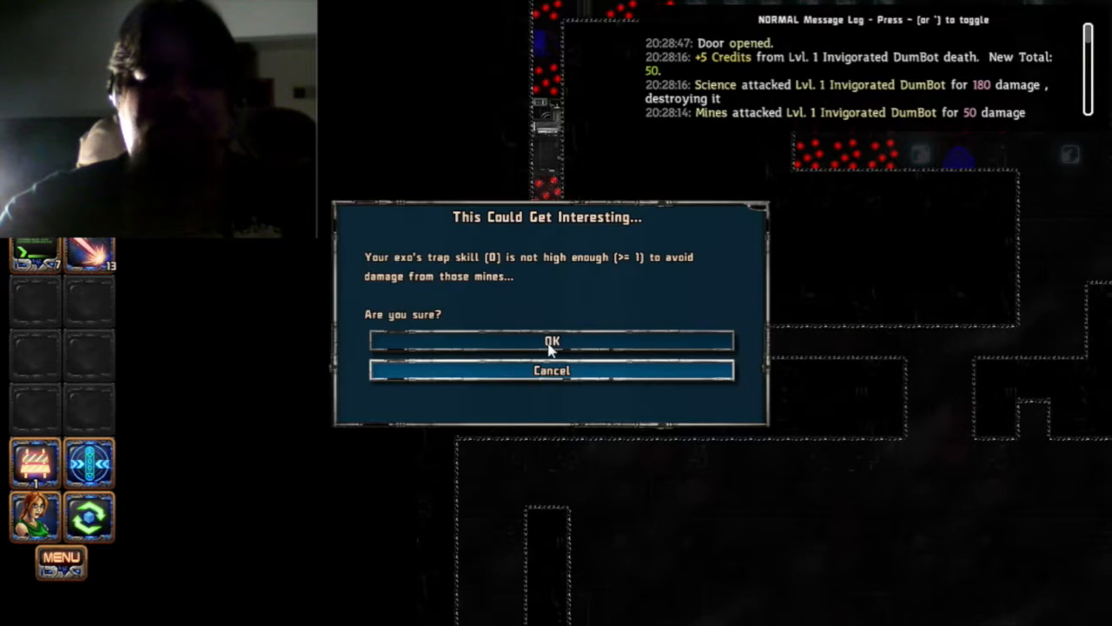
- Accept the minefield warning and step into the mines anyway
{"action": "left_click", "coordinate": [551, 339]}
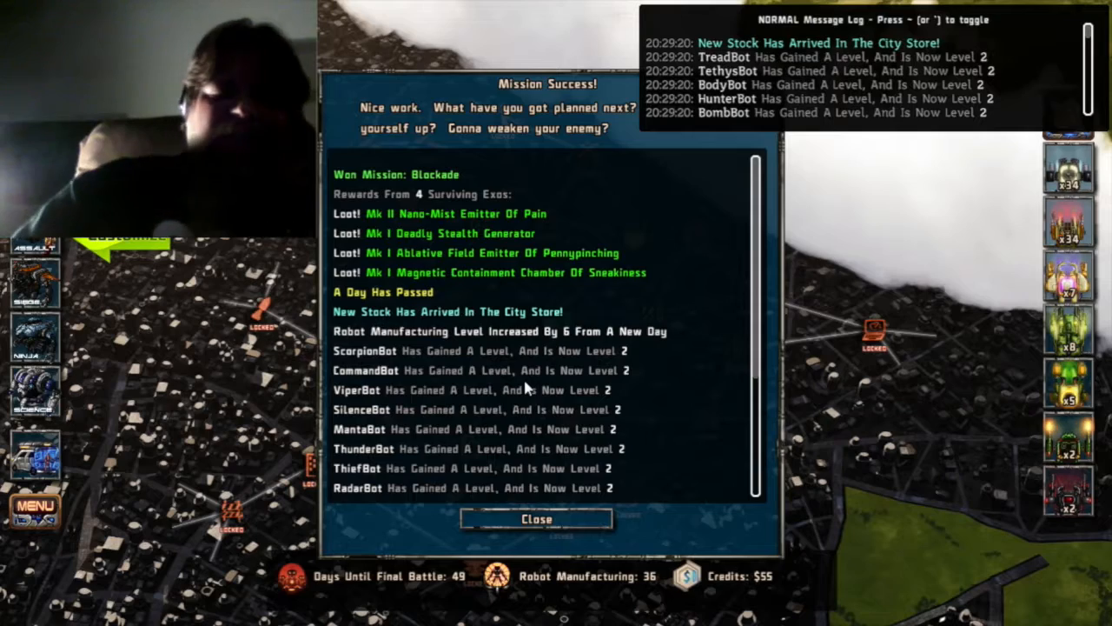
- Dismiss the Mission Success summary and the final-battle Hot Tips
{"action": "left_click", "coordinate": [536, 518]}
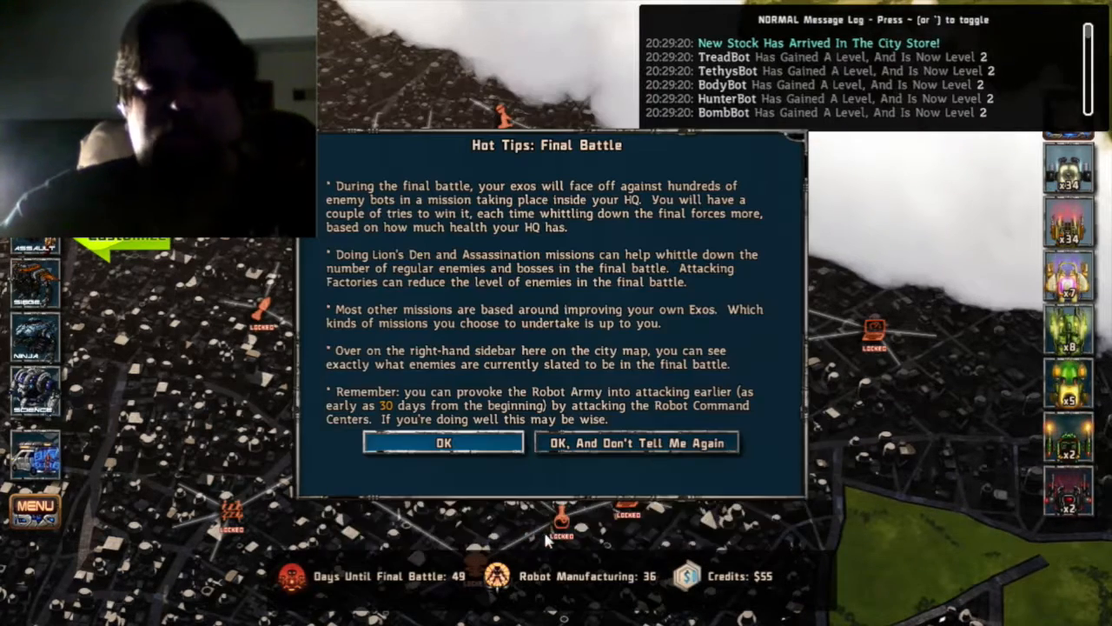
{"action": "left_click", "coordinate": [443, 442]}
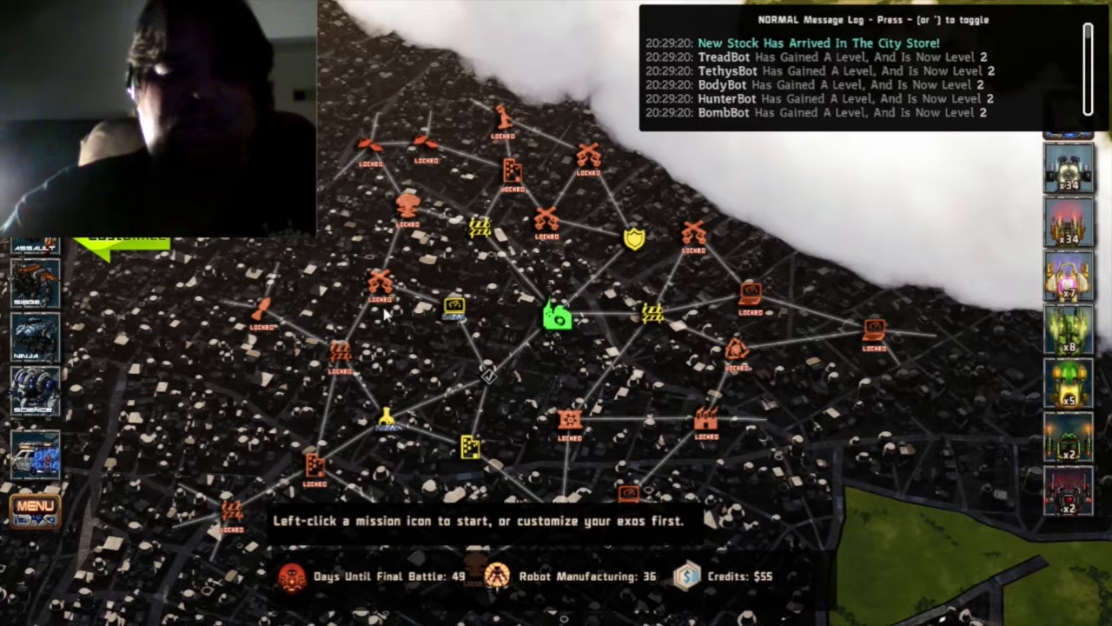
{"action": "mouse_move", "coordinate": [378, 286]}
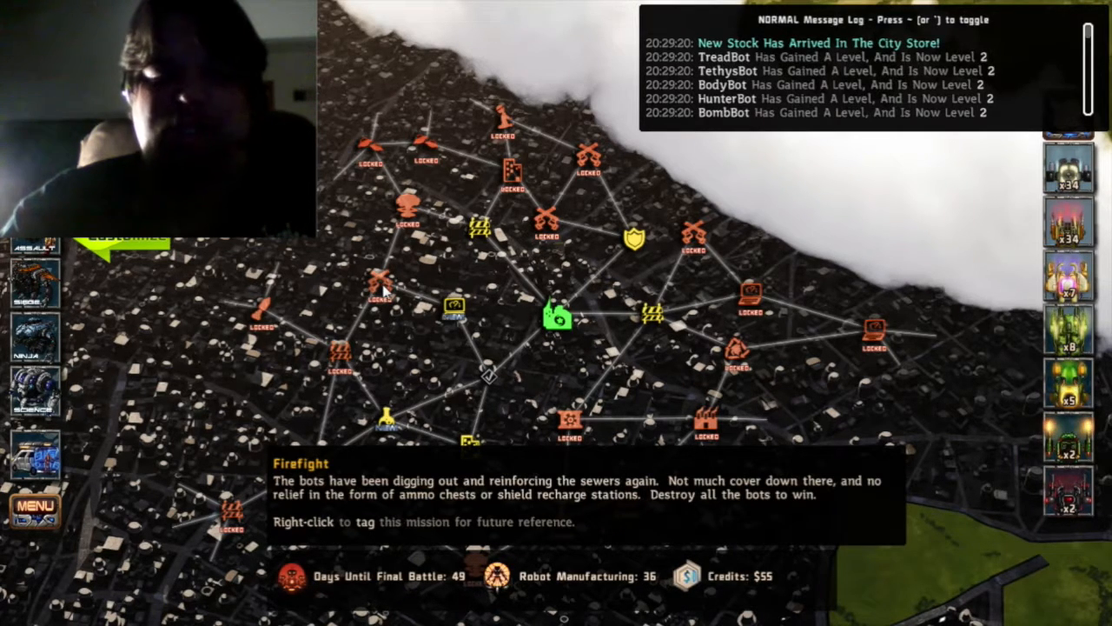
{"action": "mouse_move", "coordinate": [339, 361]}
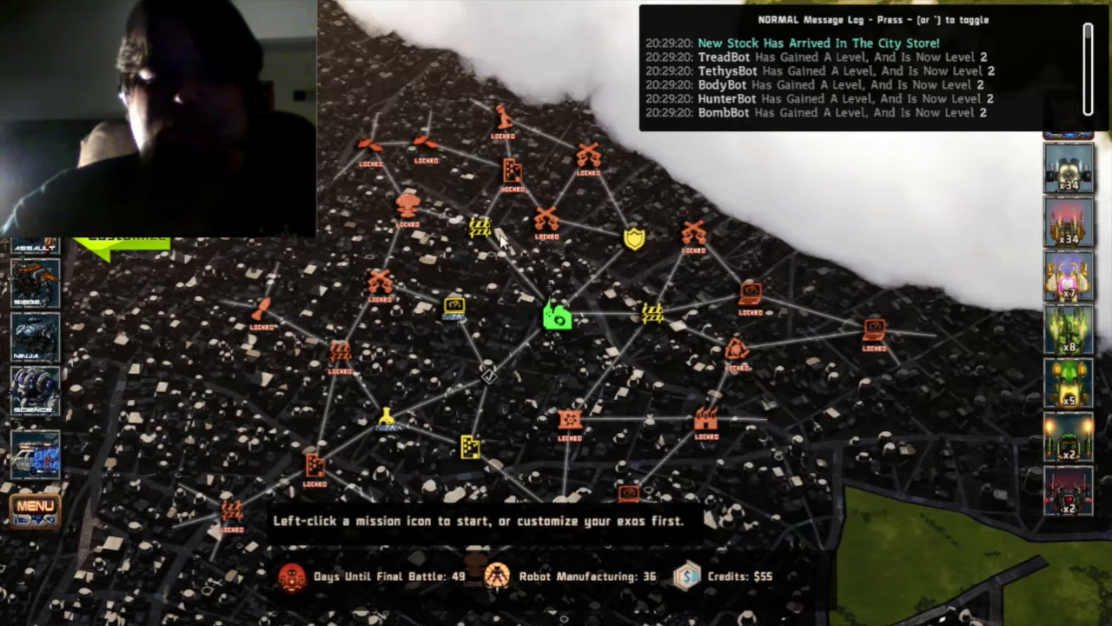
{"action": "mouse_move", "coordinate": [569, 426]}
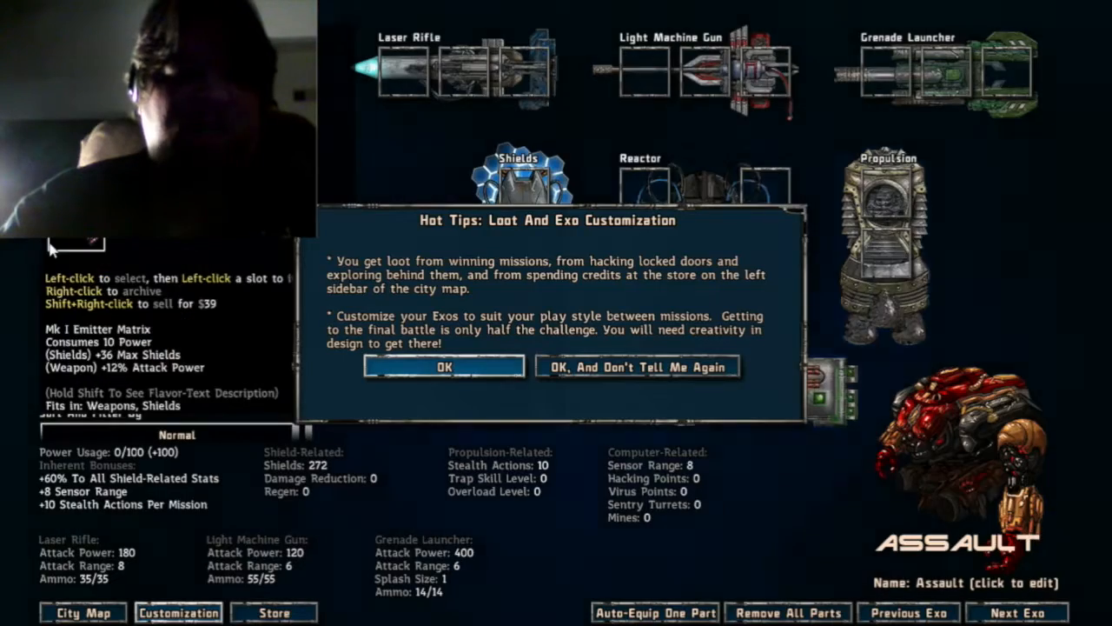
- Dismiss the customization tips and install the upgrade on the Light Machine Gun (range 7, ammo 70)
{"action": "left_click", "coordinate": [445, 366]}
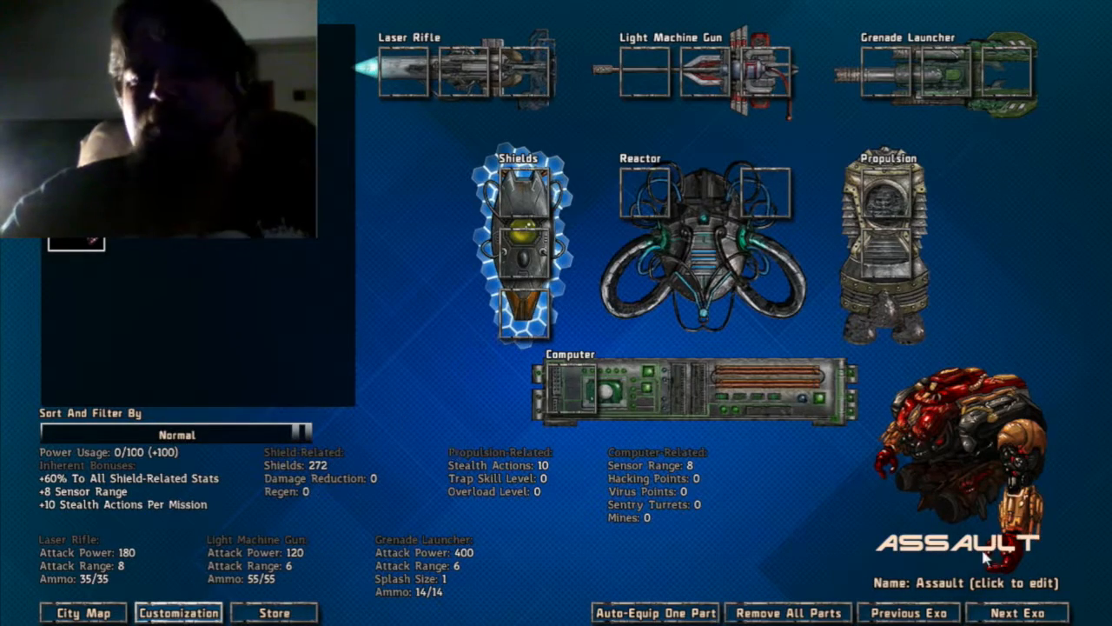
{"action": "mouse_move", "coordinate": [938, 489]}
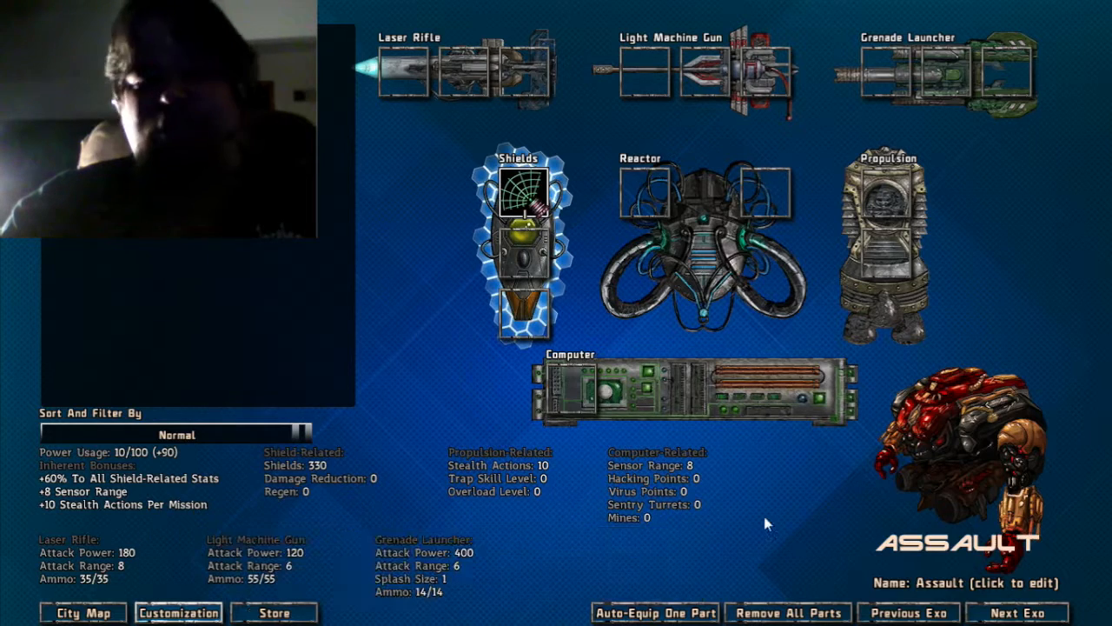
{"action": "mouse_move", "coordinate": [711, 537]}
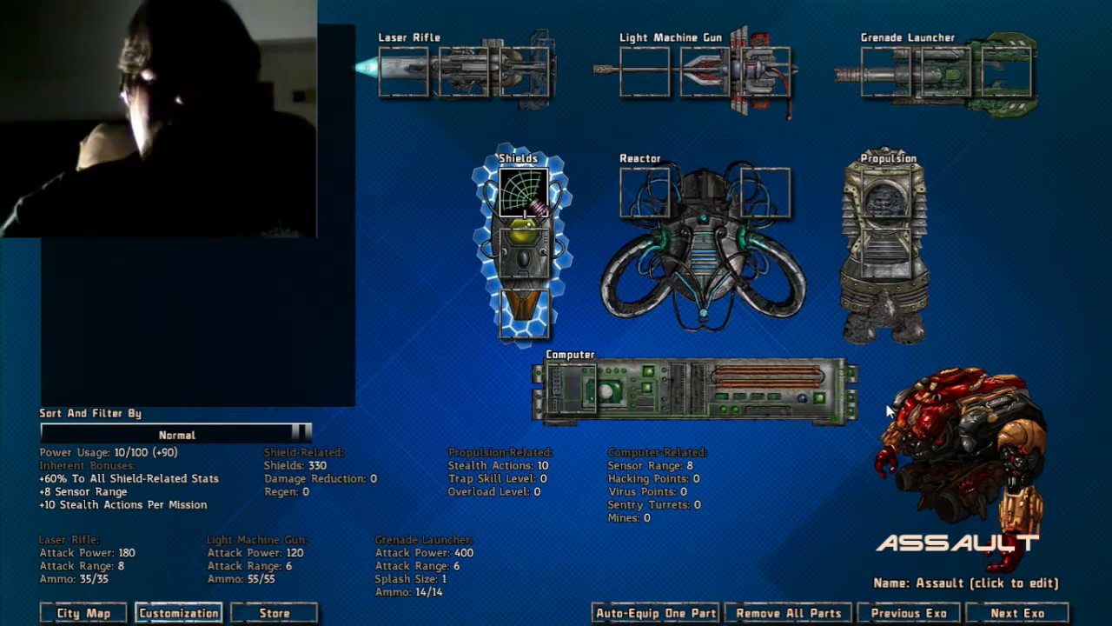
{"action": "mouse_move", "coordinate": [752, 520]}
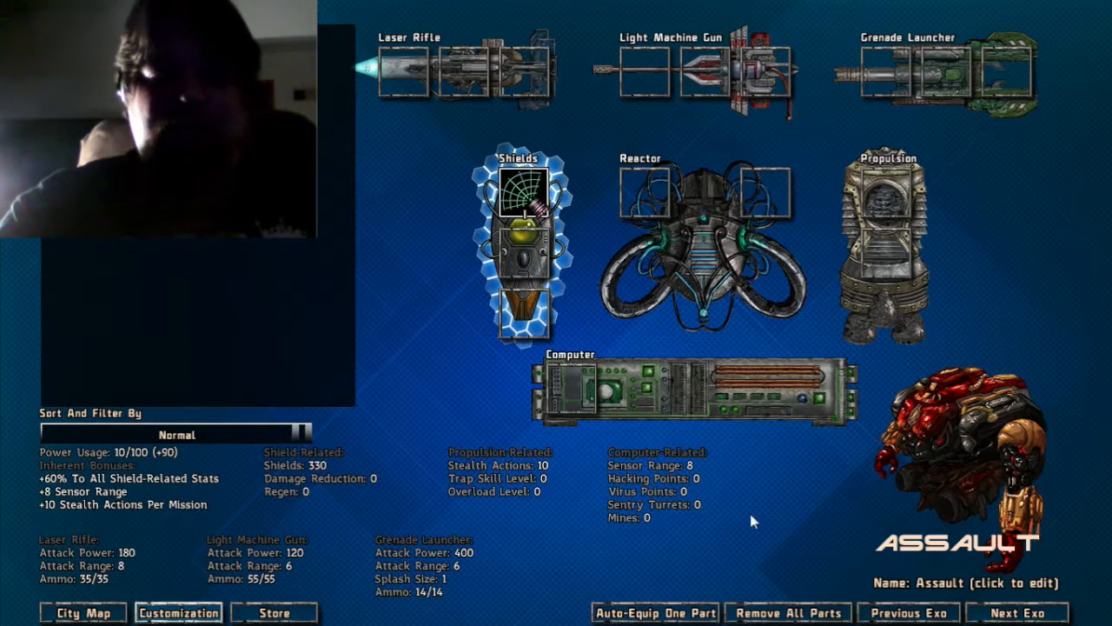
{"action": "mouse_move", "coordinate": [287, 478]}
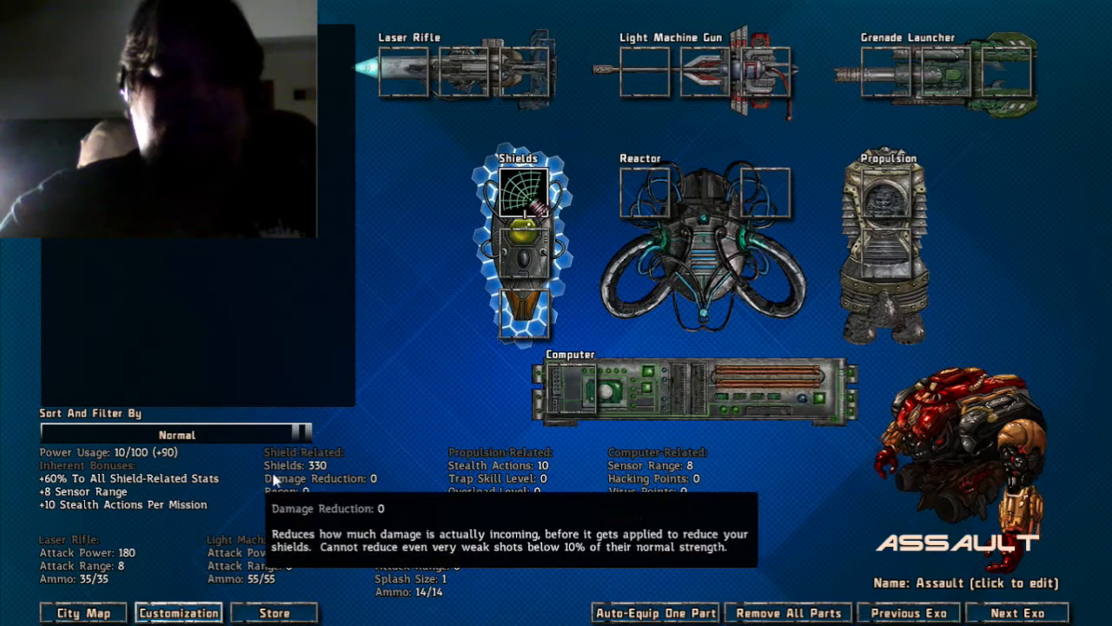
{"action": "mouse_move", "coordinate": [329, 528]}
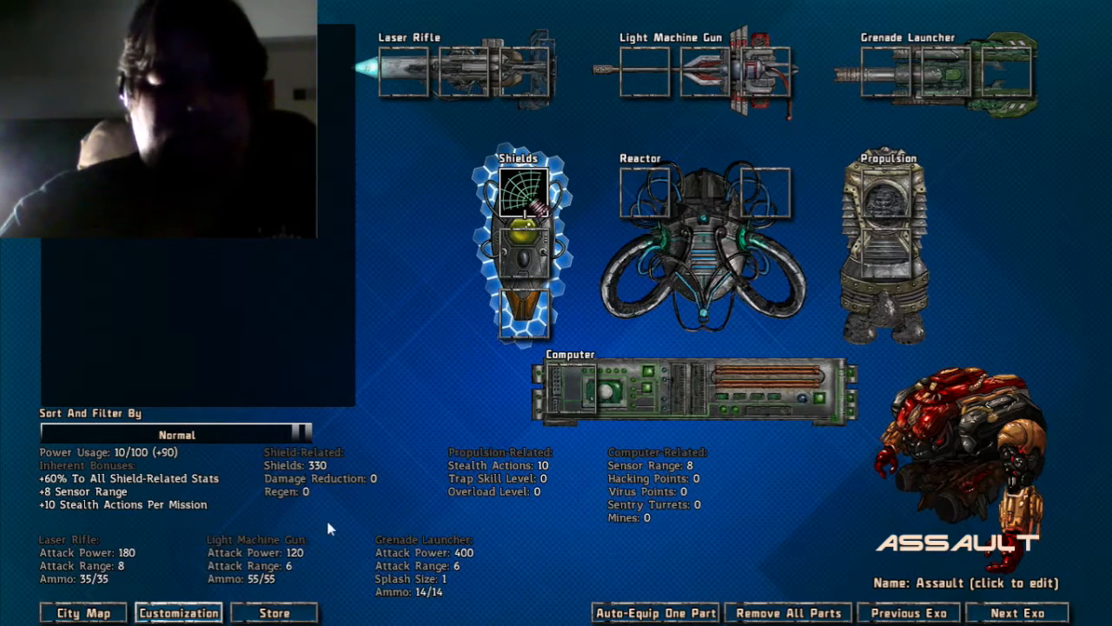
{"action": "mouse_move", "coordinate": [324, 555]}
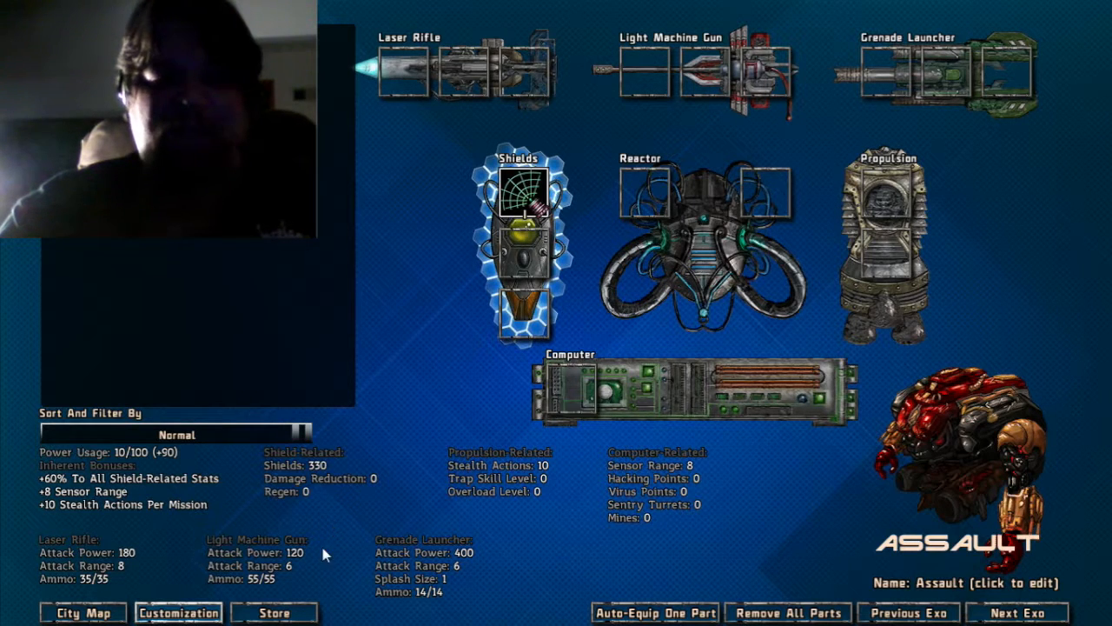
{"action": "mouse_move", "coordinate": [74, 465]}
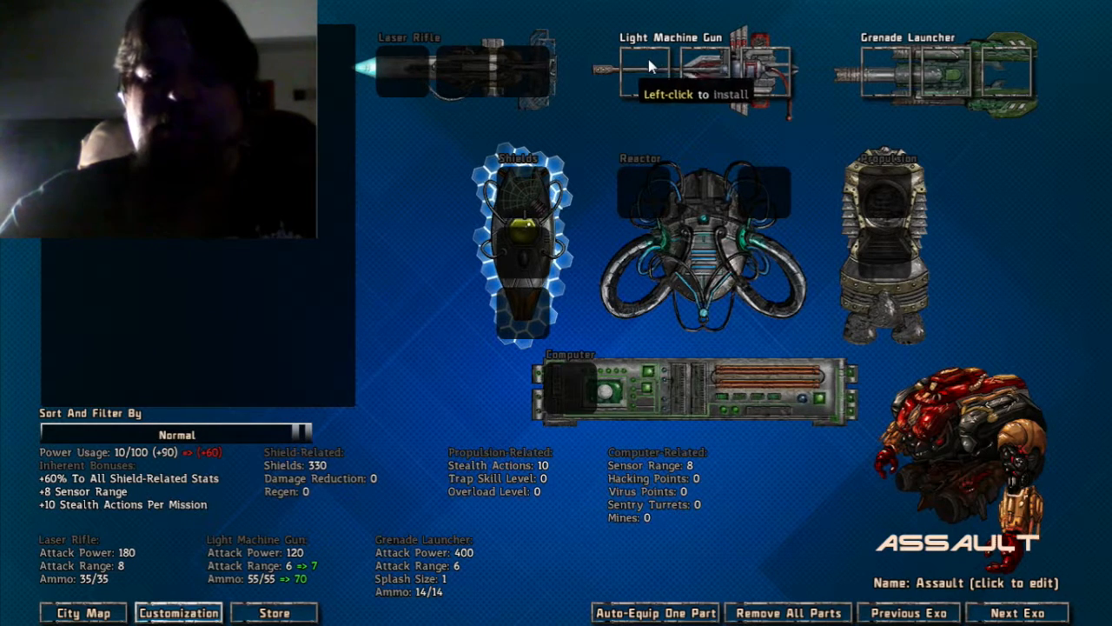
{"action": "left_click", "coordinate": [645, 70]}
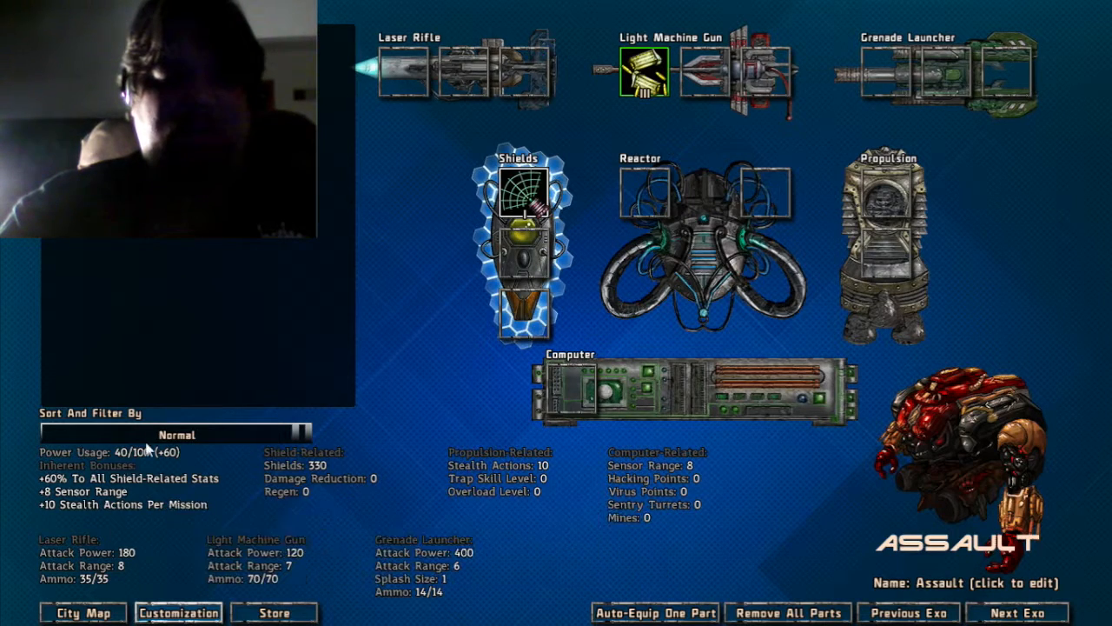
{"action": "mouse_move", "coordinate": [487, 606]}
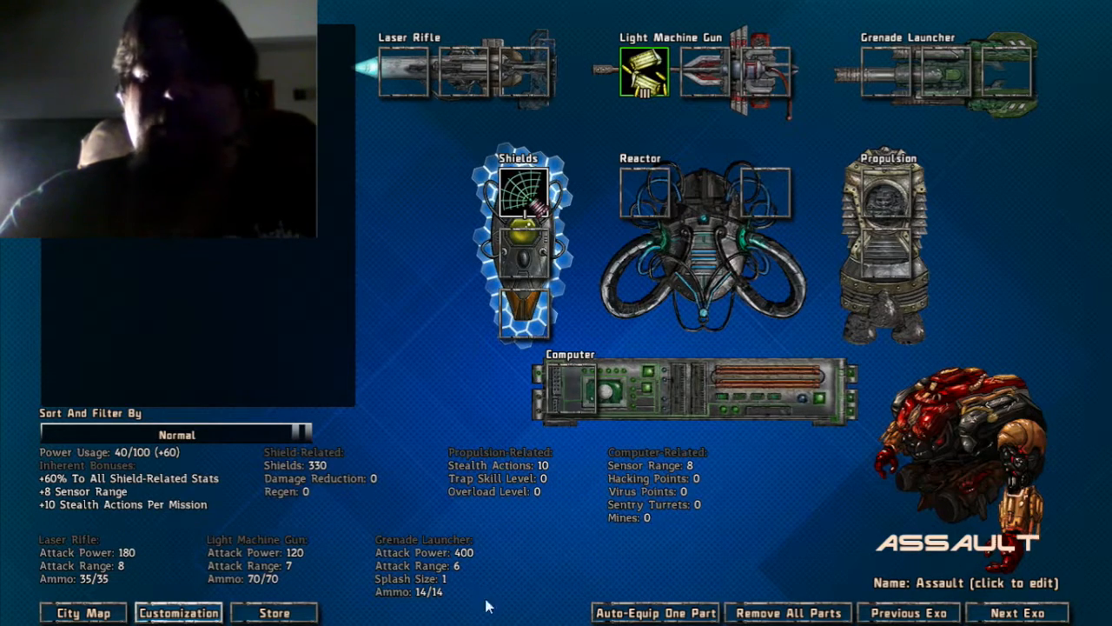
{"action": "mouse_move", "coordinate": [578, 600]}
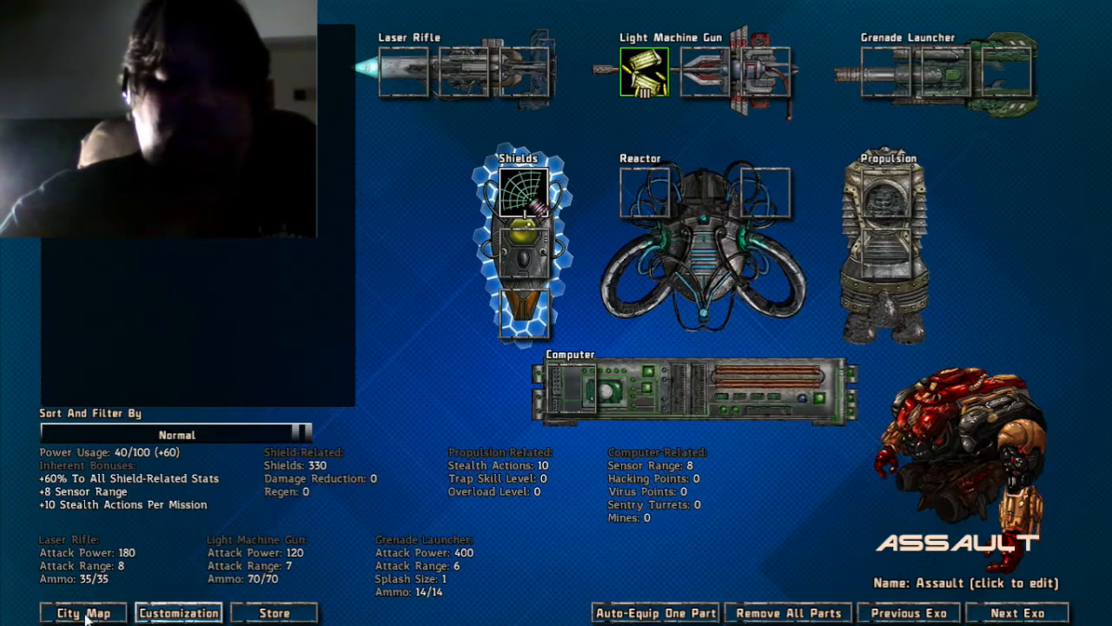
- Leave exo customization for the city map of missions
{"action": "left_click", "coordinate": [82, 612]}
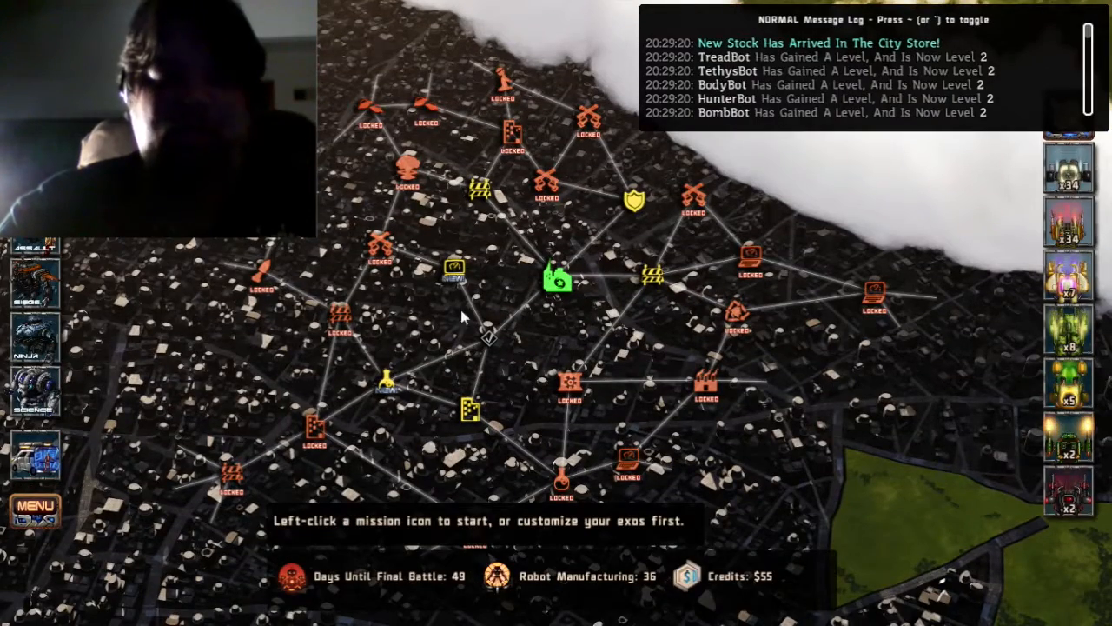
{"action": "mouse_move", "coordinate": [630, 310]}
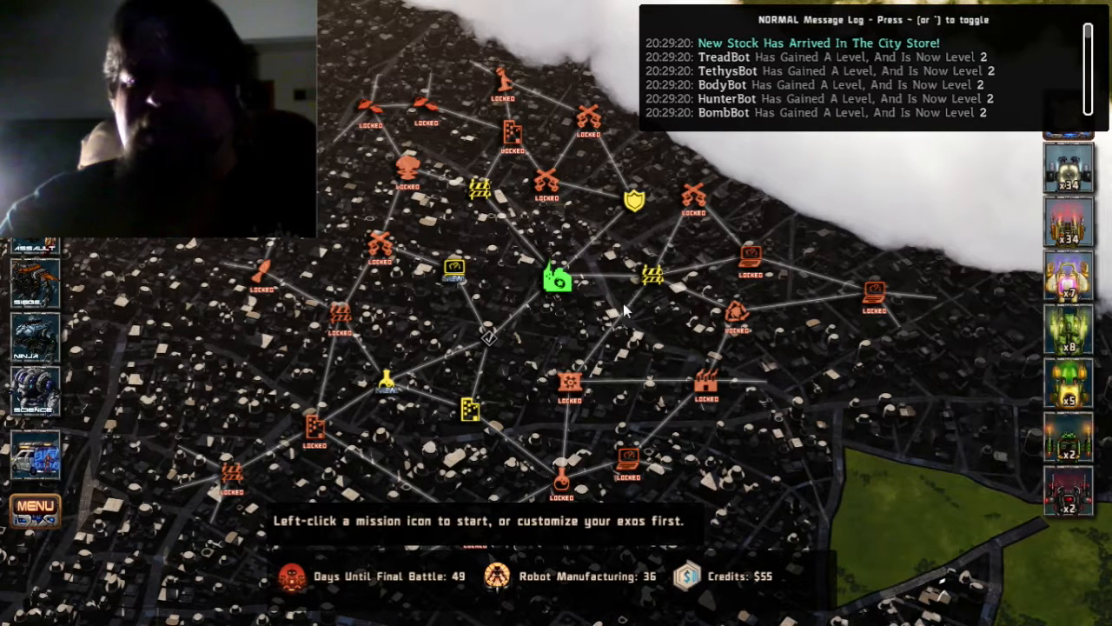
{"action": "mouse_move", "coordinate": [878, 357]}
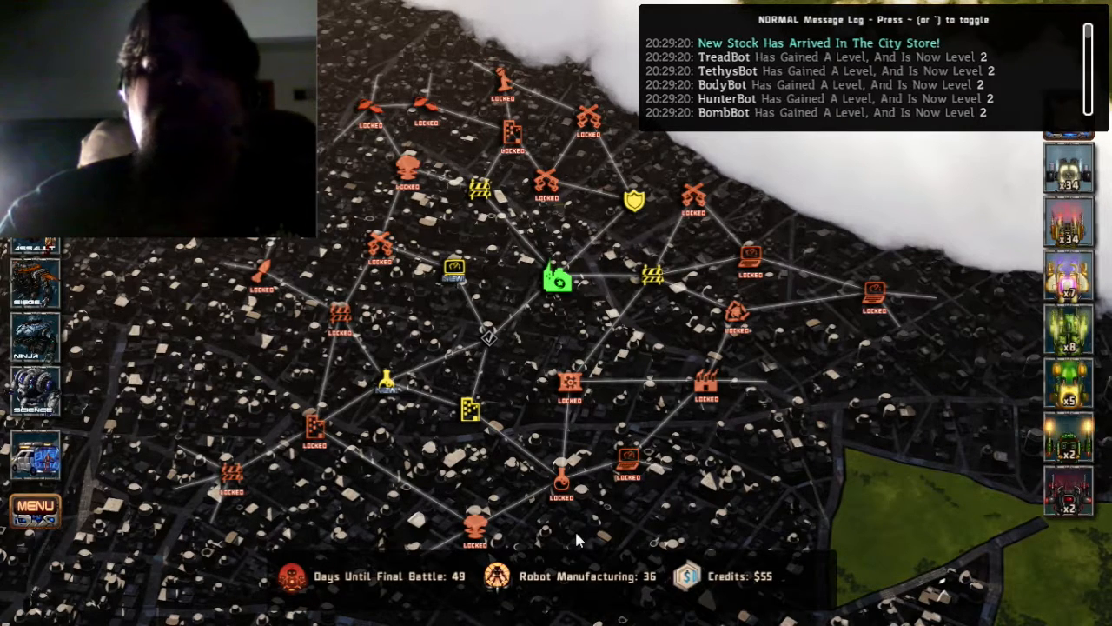
{"action": "mouse_move", "coordinate": [749, 256]}
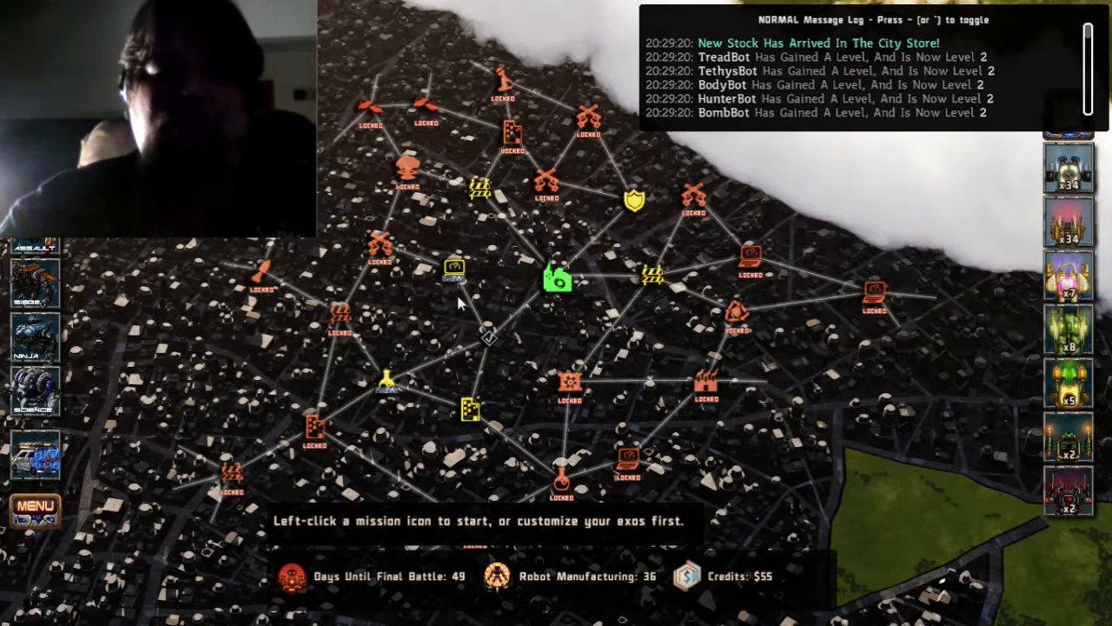
{"action": "mouse_move", "coordinate": [549, 403]}
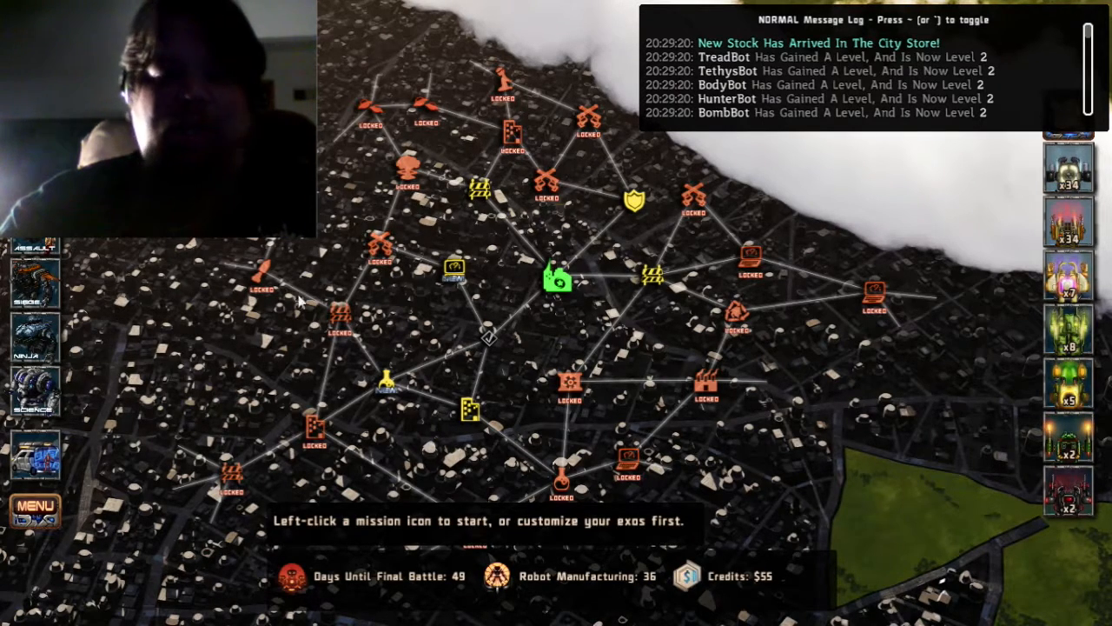
{"action": "mouse_move", "coordinate": [533, 424]}
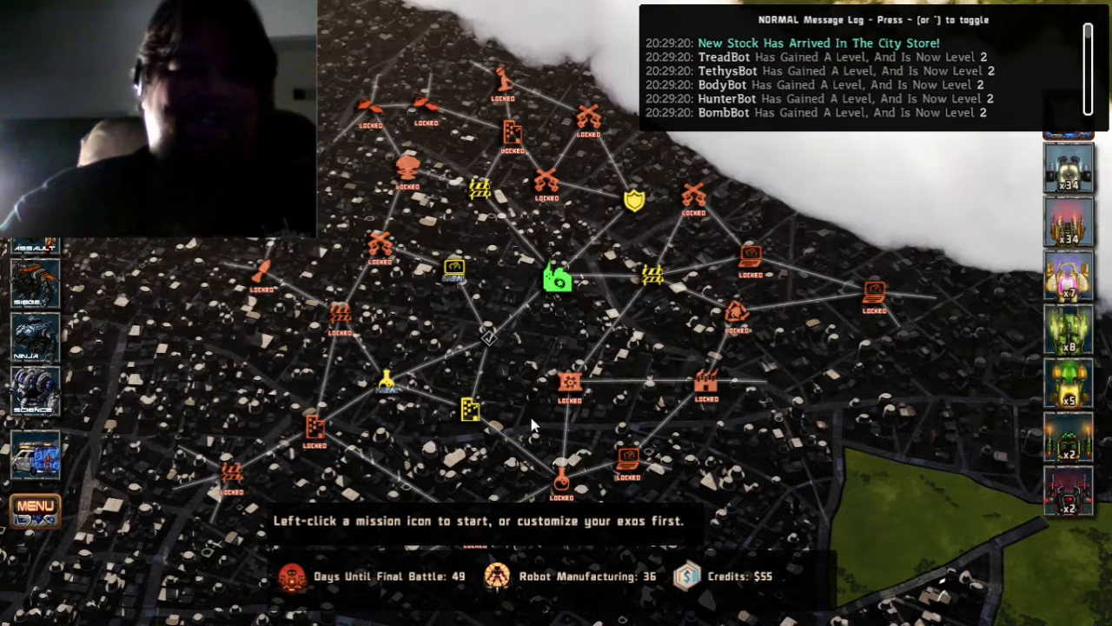
{"action": "mouse_move", "coordinate": [624, 426]}
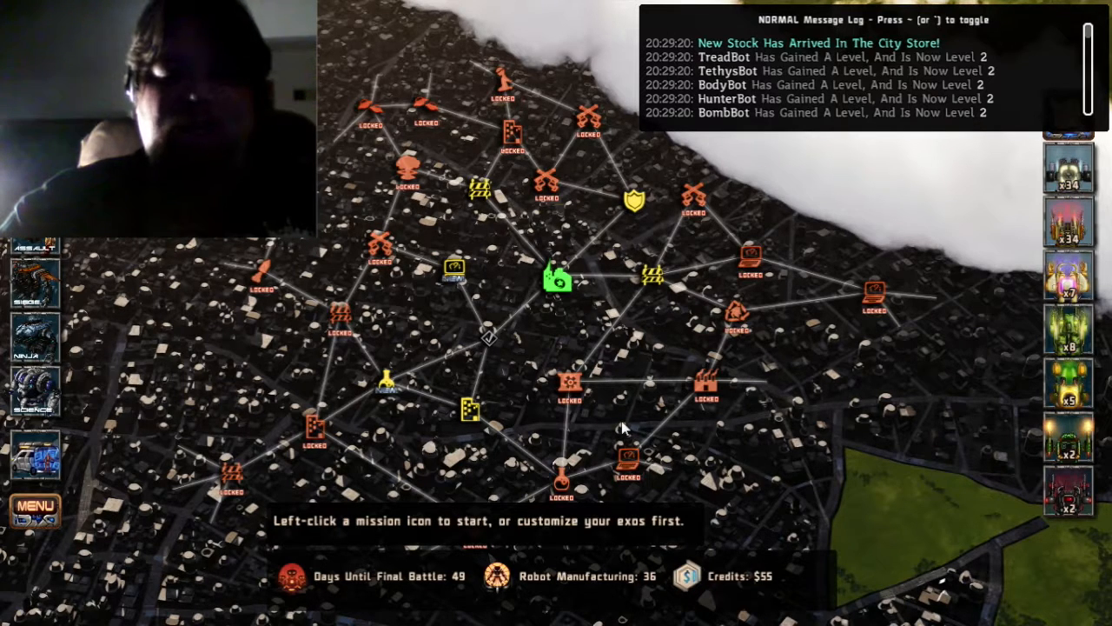
{"action": "mouse_move", "coordinate": [717, 366]}
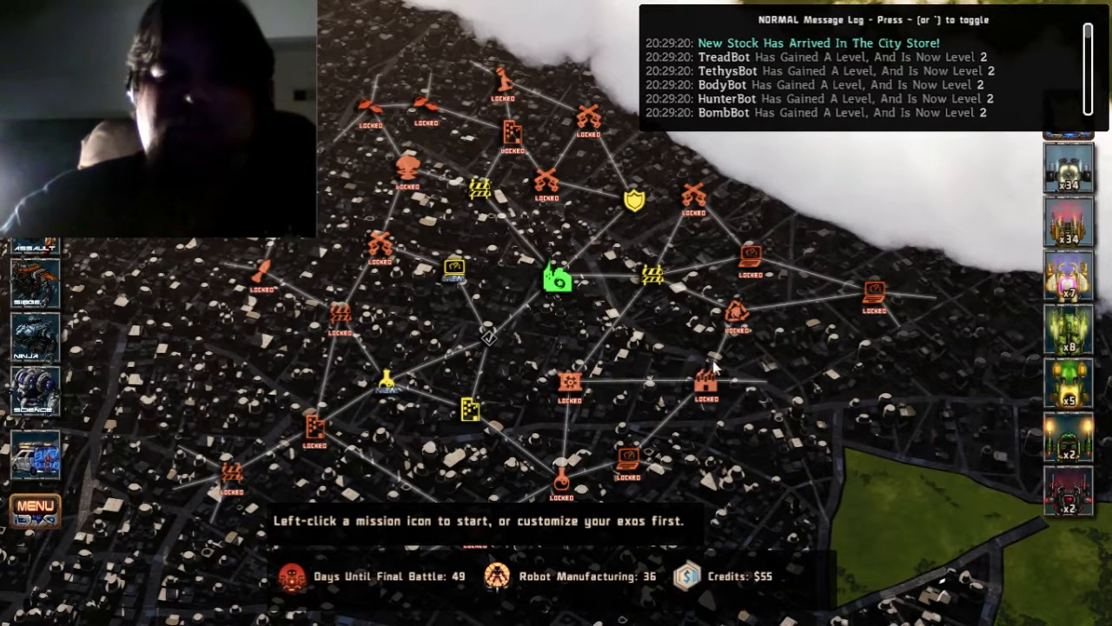
{"action": "mouse_move", "coordinate": [800, 356]}
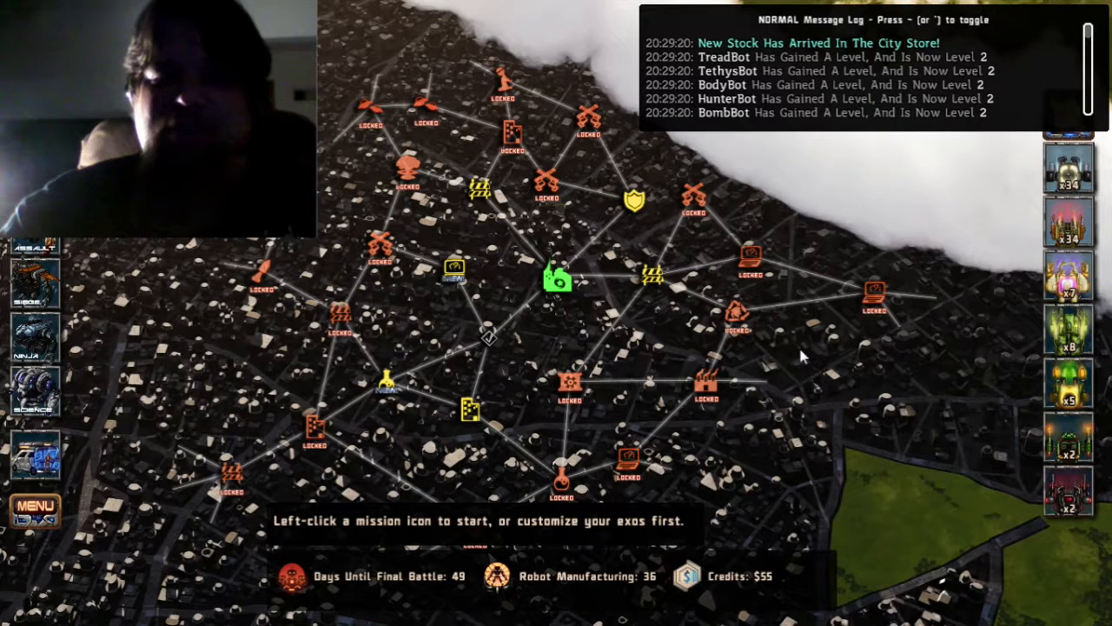
{"action": "mouse_move", "coordinate": [782, 418]}
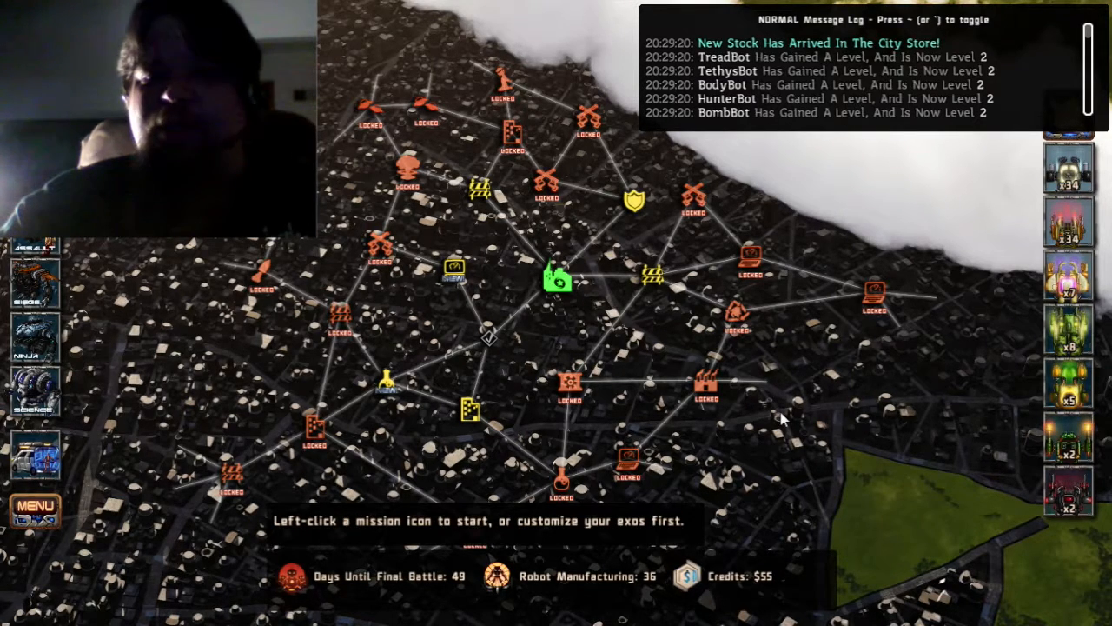
{"action": "mouse_move", "coordinate": [669, 274]}
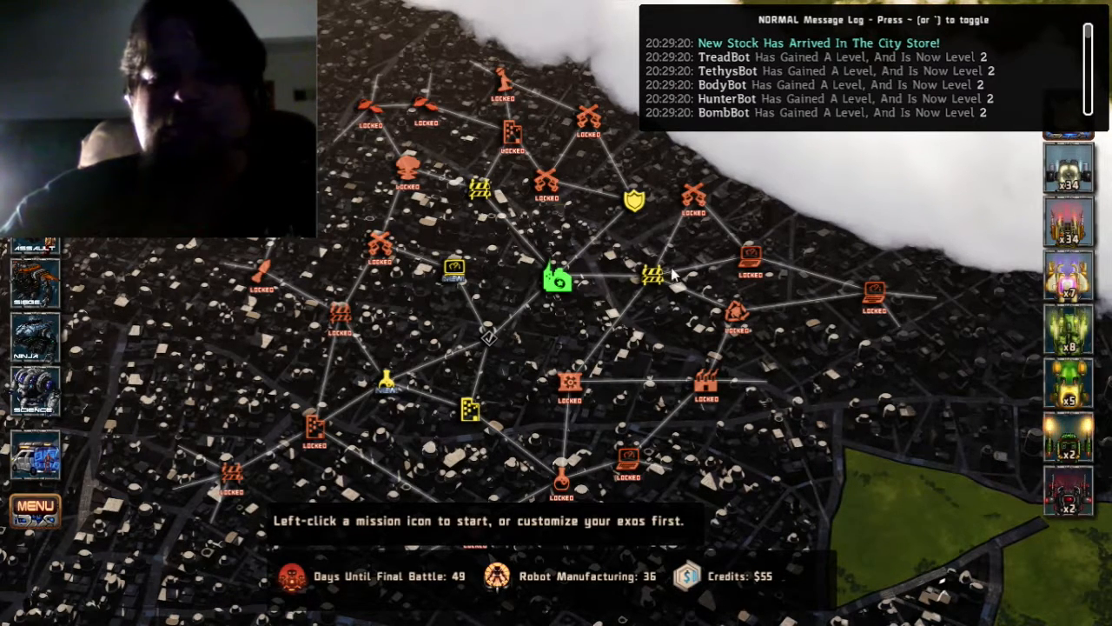